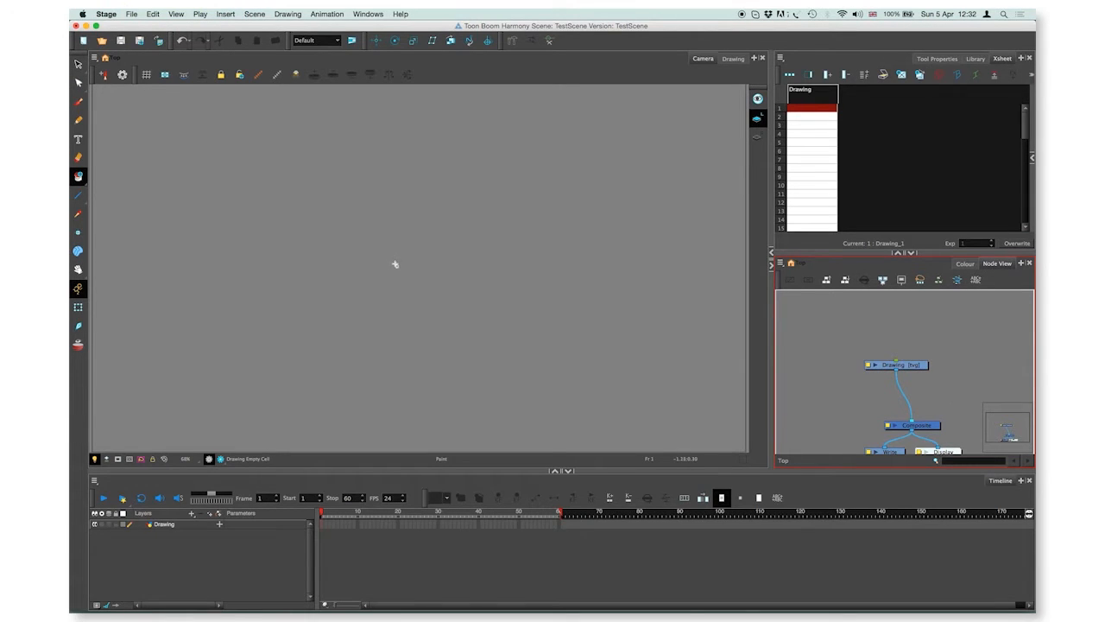
pyautogui.moveTo(394, 264)
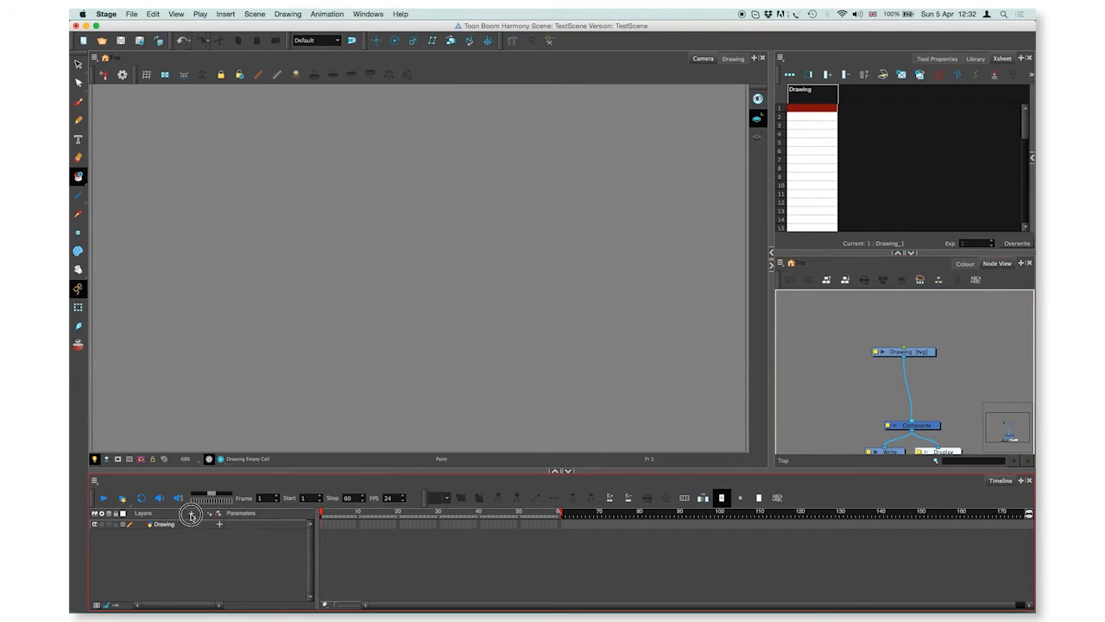
# Add two vector drawing layers, Drawing_1 and Drawing_2, via the Timeline's Add Layer > Drawing dialog.
pyautogui.click(188, 514)
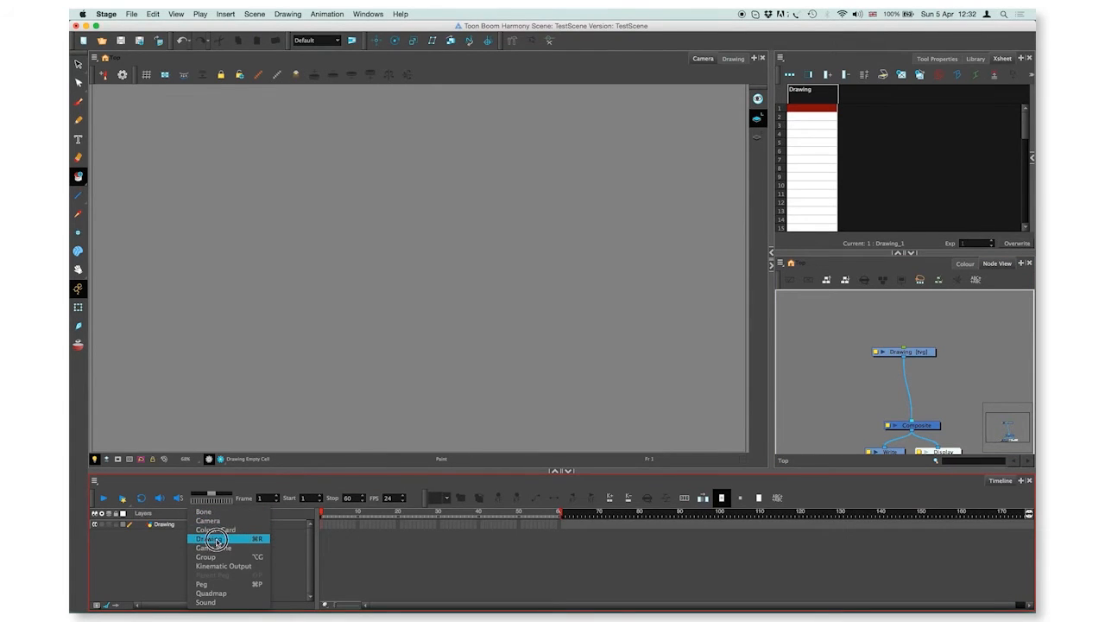
pyautogui.click(215, 537)
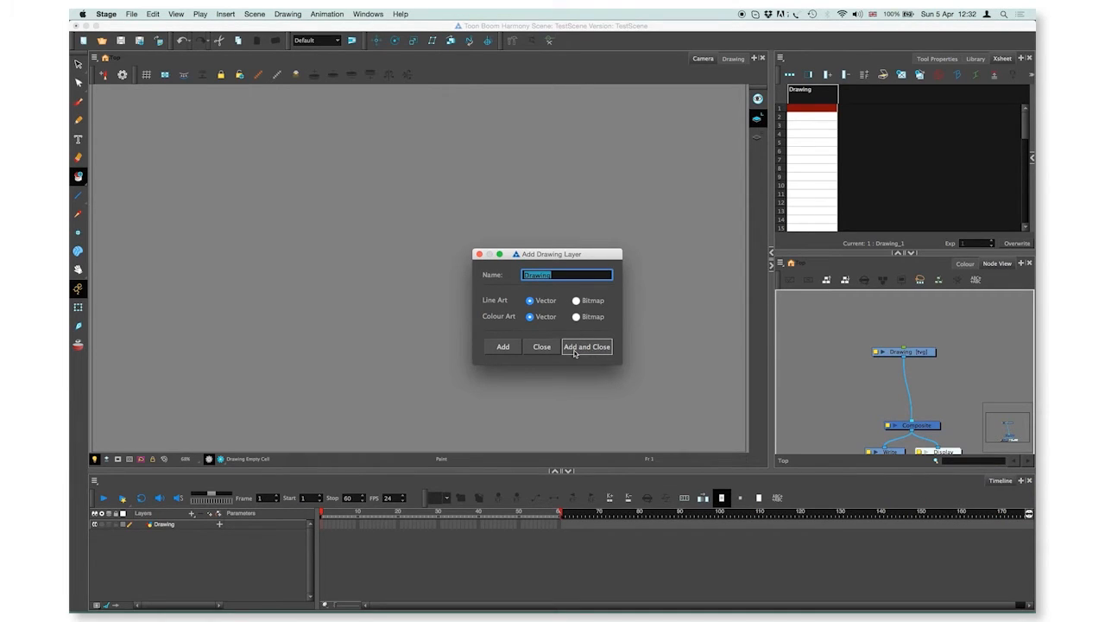
pyautogui.moveTo(495, 352)
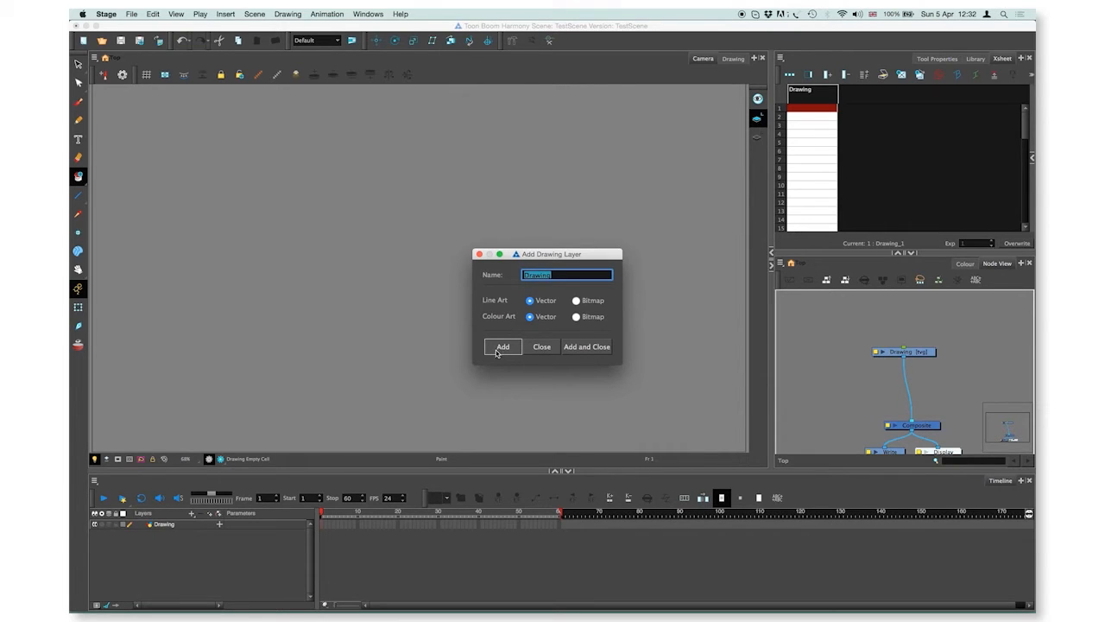
pyautogui.moveTo(499, 358)
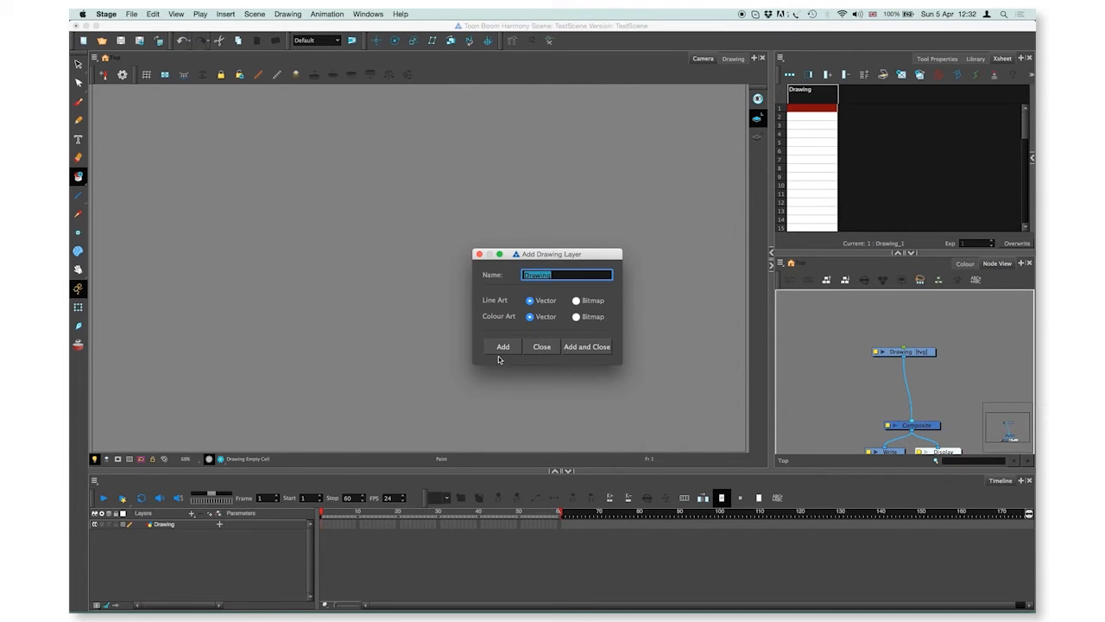
pyautogui.click(503, 345)
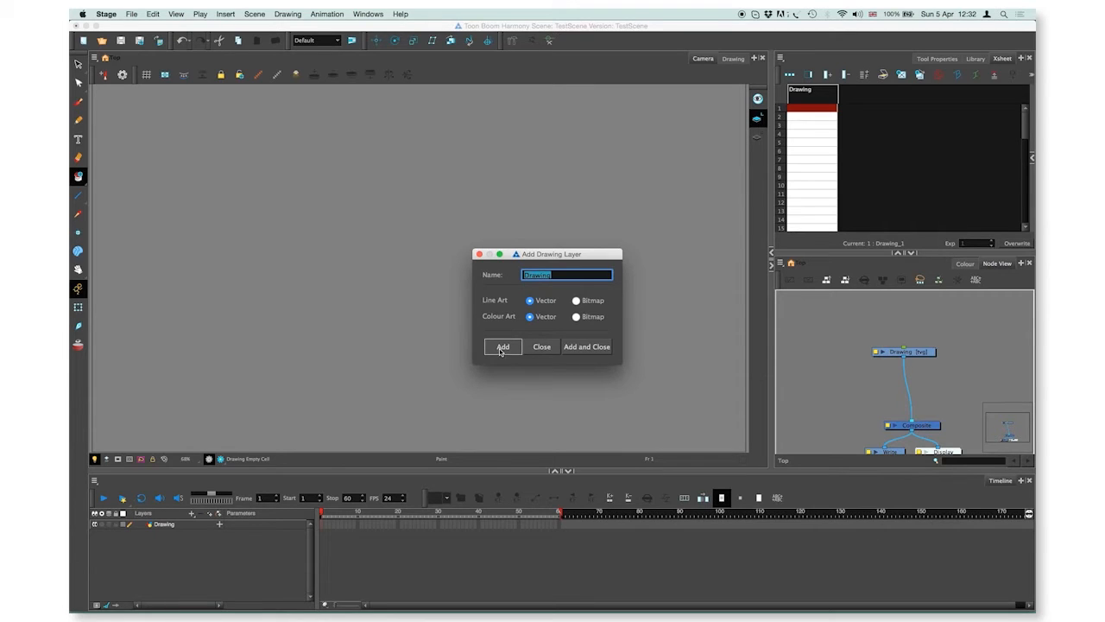
pyautogui.click(503, 345)
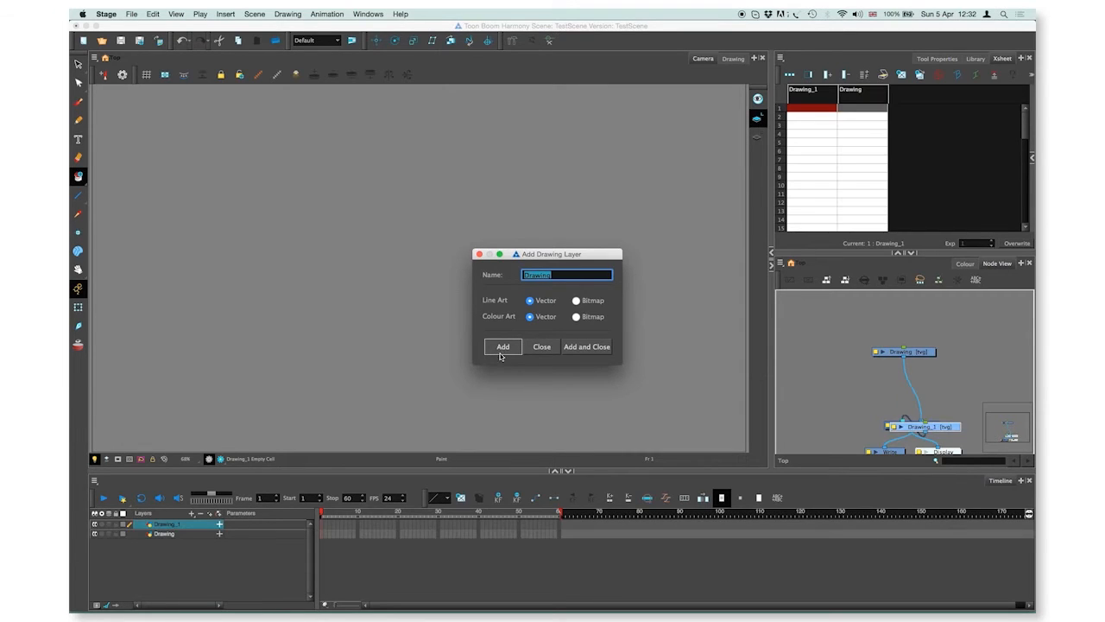
pyautogui.click(502, 346)
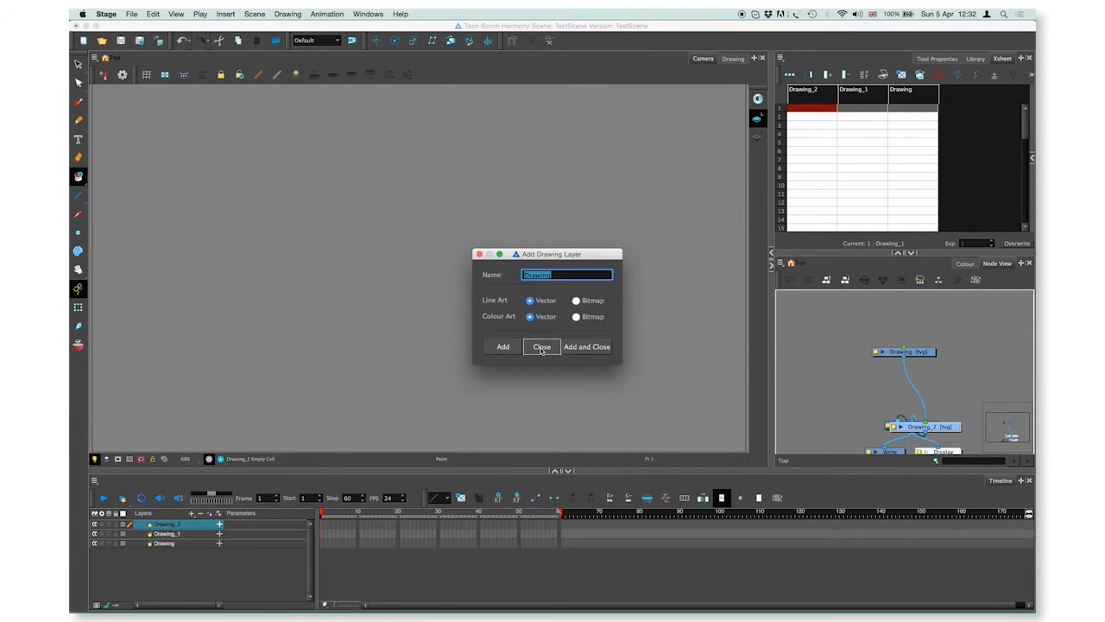
# Dismiss the Add Drawing Layer dialog and move Drawing_1's node apart in the Node View.
pyautogui.click(542, 346)
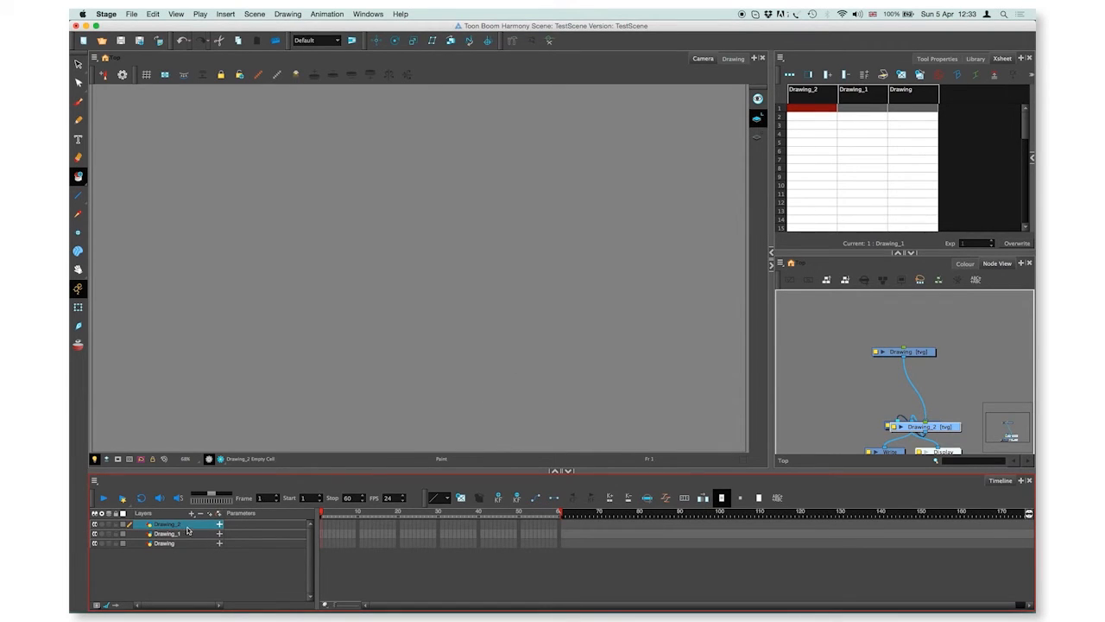
pyautogui.click(166, 534)
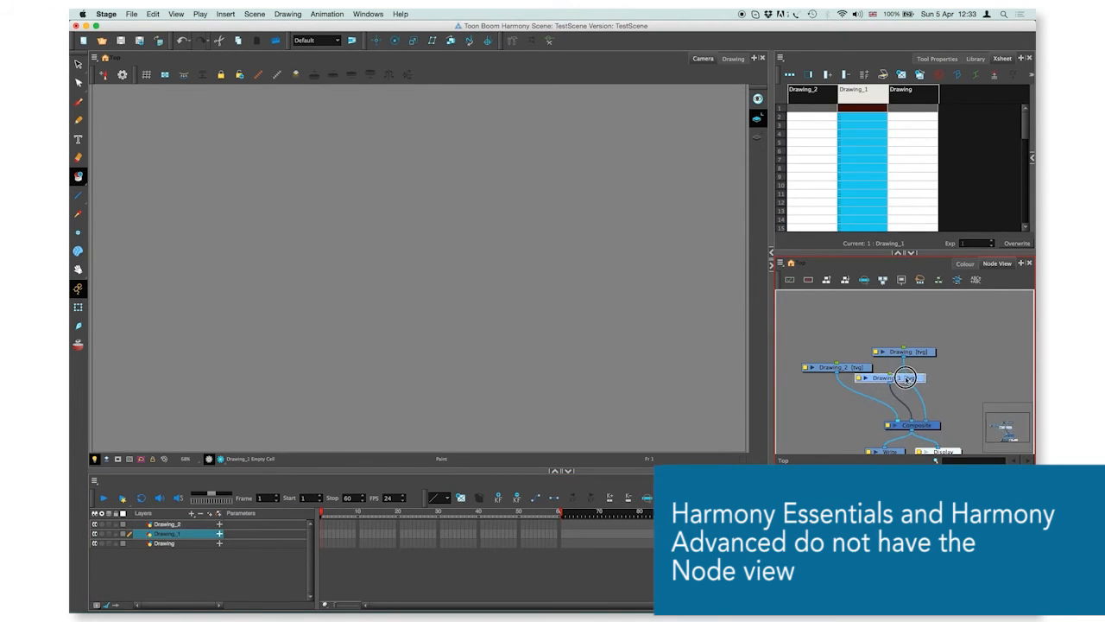
pyautogui.moveTo(905, 378); pyautogui.dragTo(939, 380)
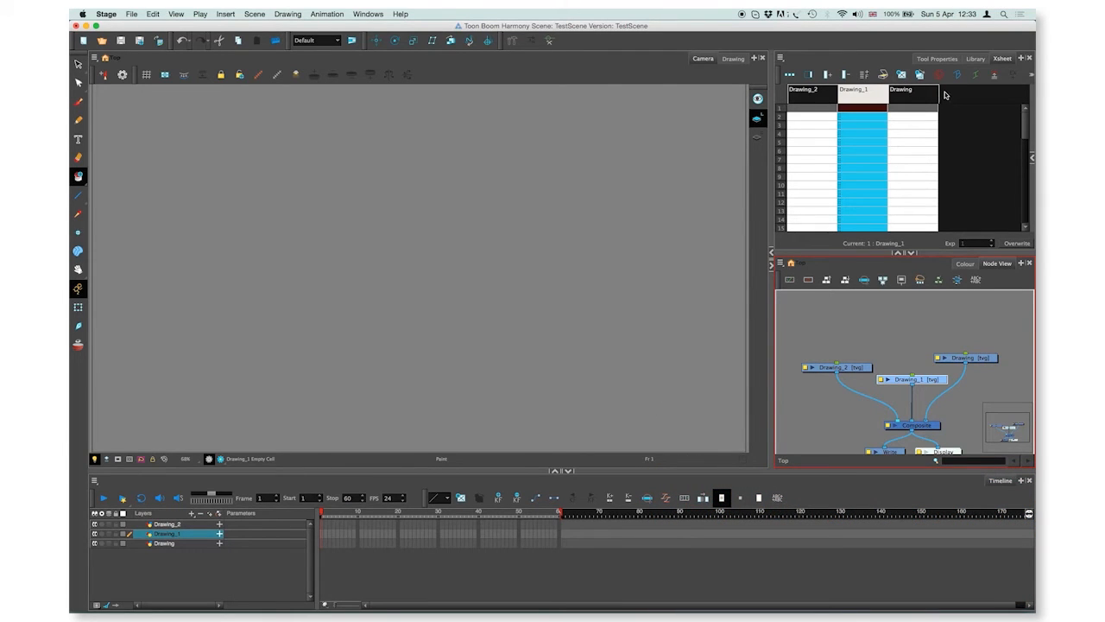
# Add a new Drawing-type column from the Xsheet header's Add Columns dialog and close it.
pyautogui.rightClick(909, 90)
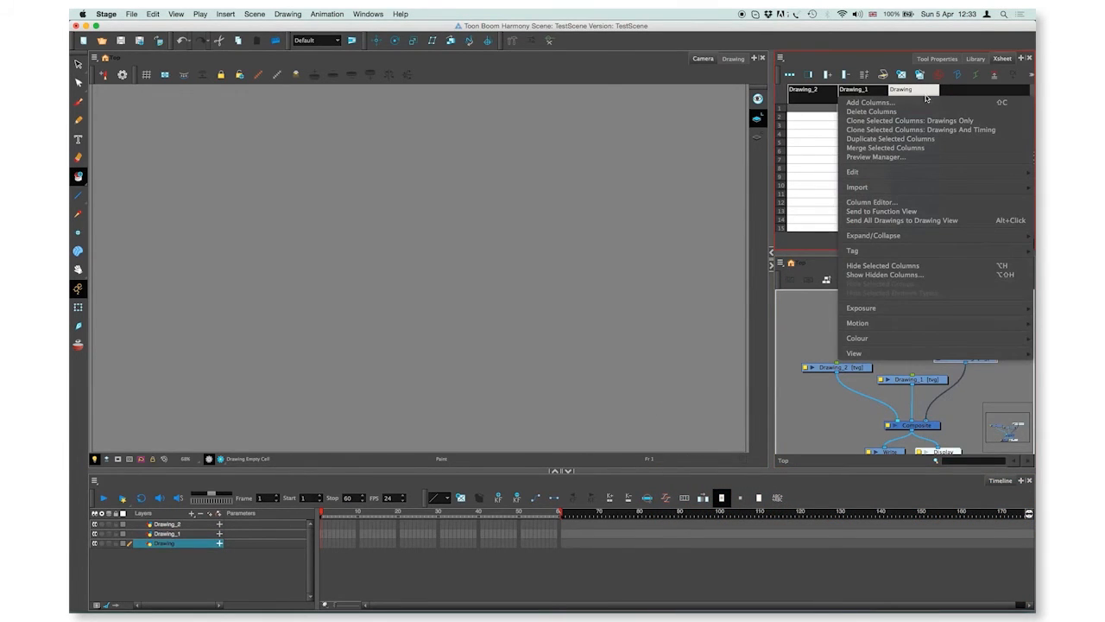
pyautogui.moveTo(871, 101)
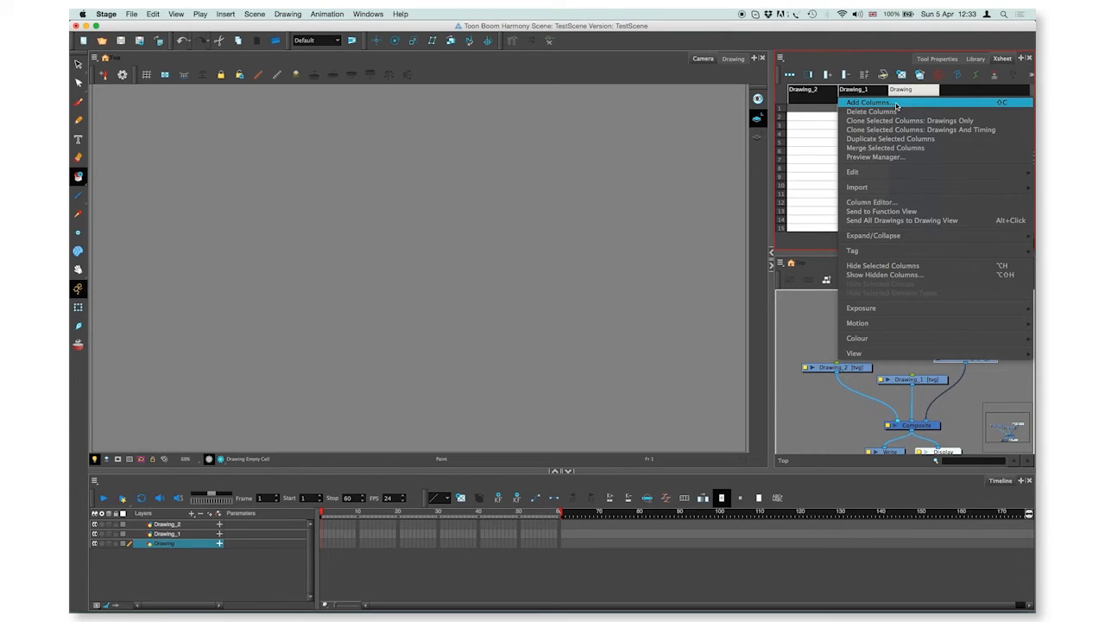
pyautogui.click(869, 102)
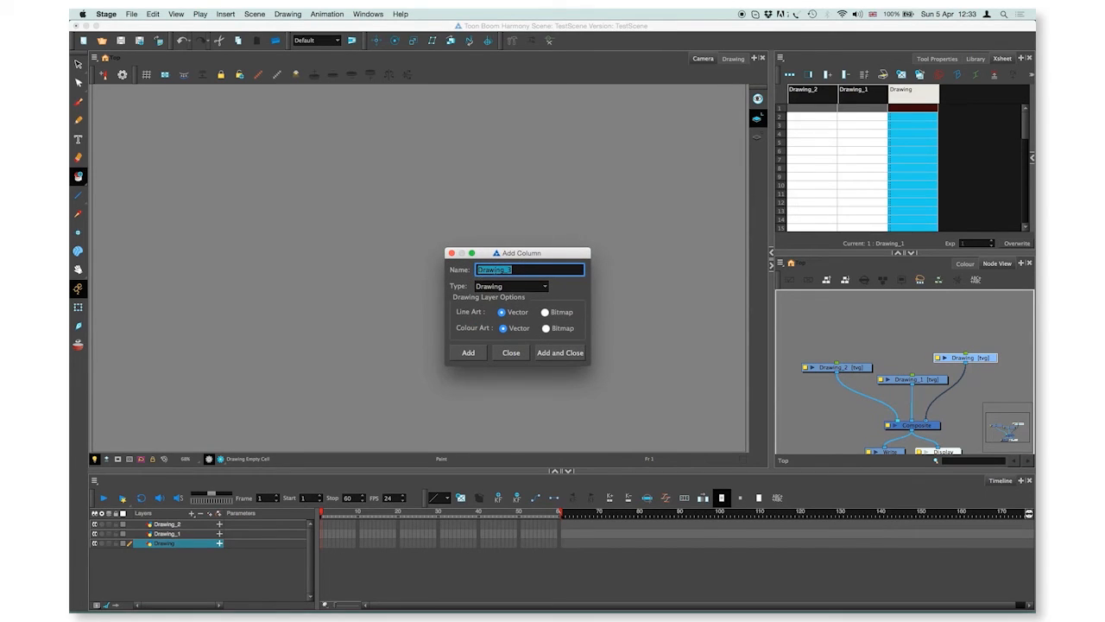
pyautogui.click(509, 286)
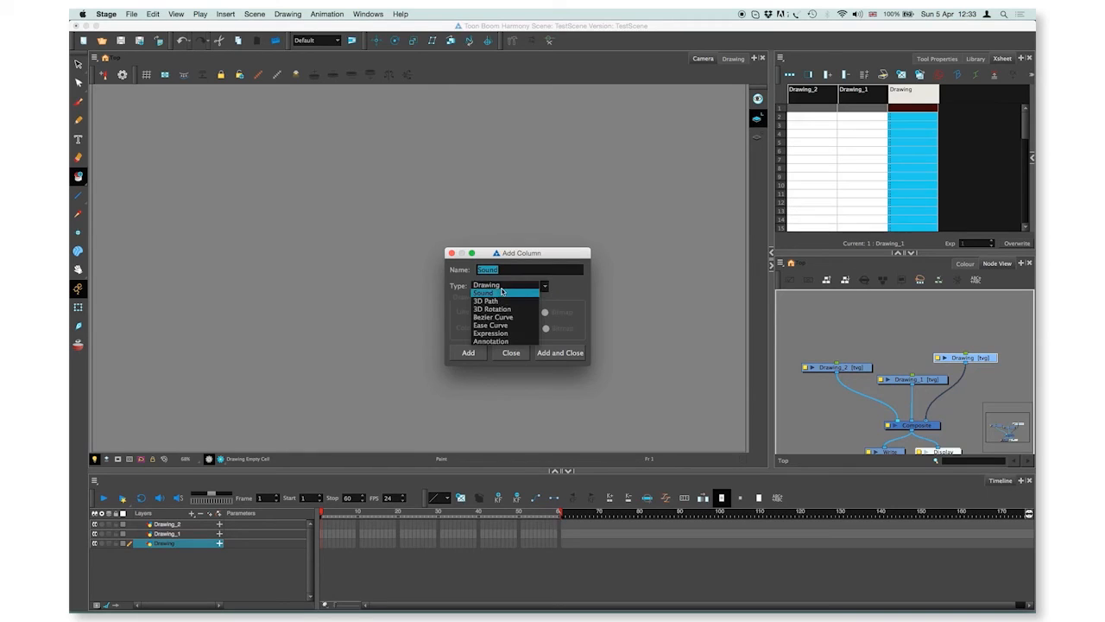
pyautogui.click(487, 285)
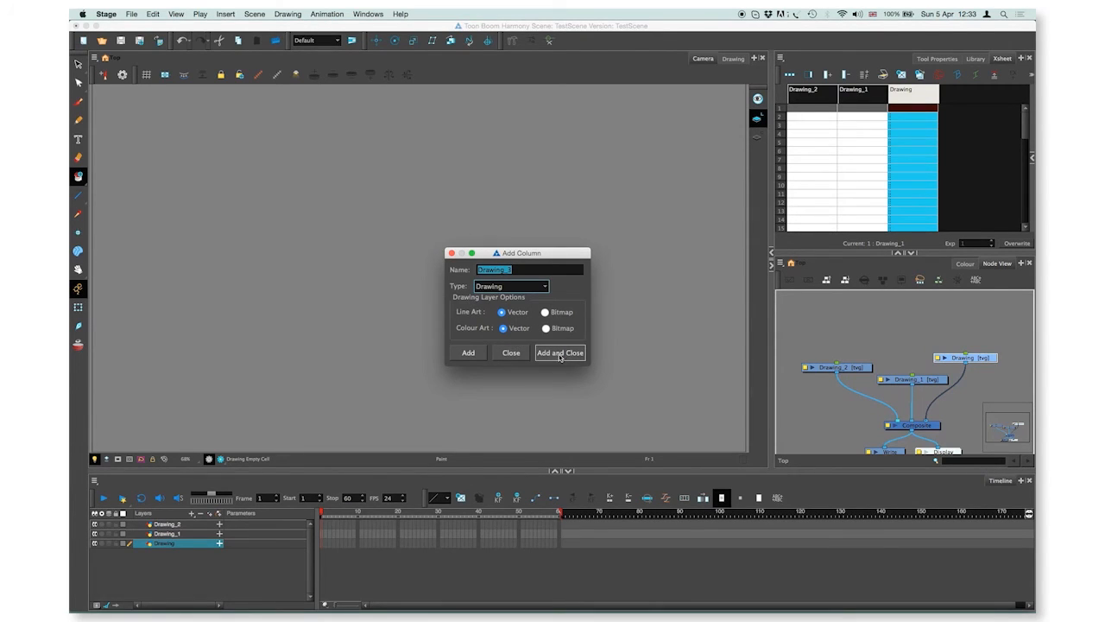
pyautogui.click(560, 353)
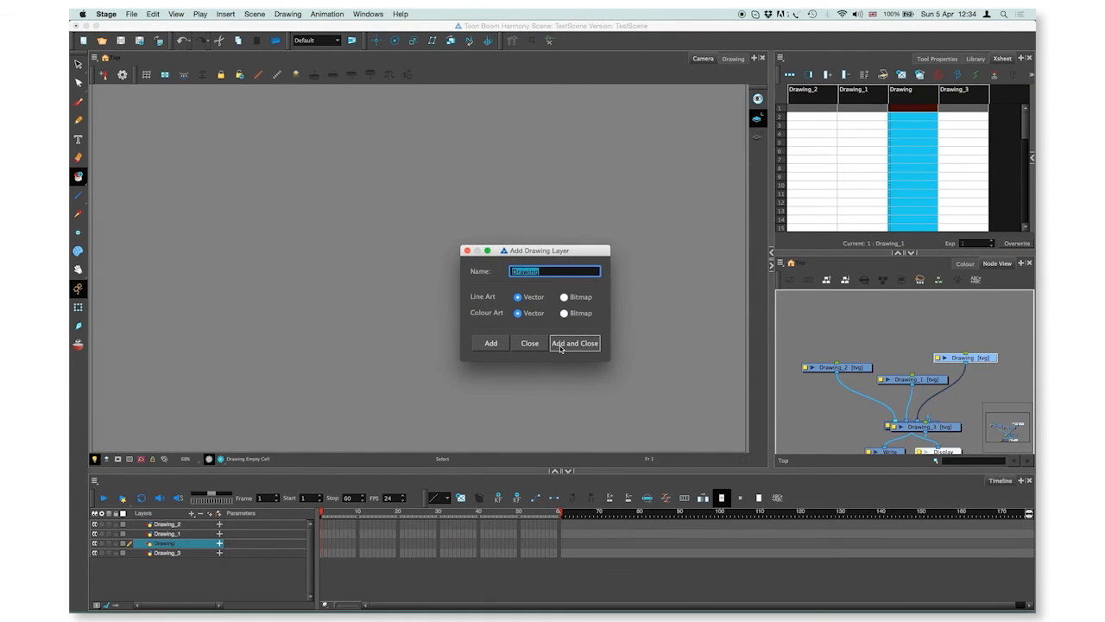
# Add one more drawing layer with Add and Close, bringing the scene to five drawing layers.
pyautogui.click(575, 342)
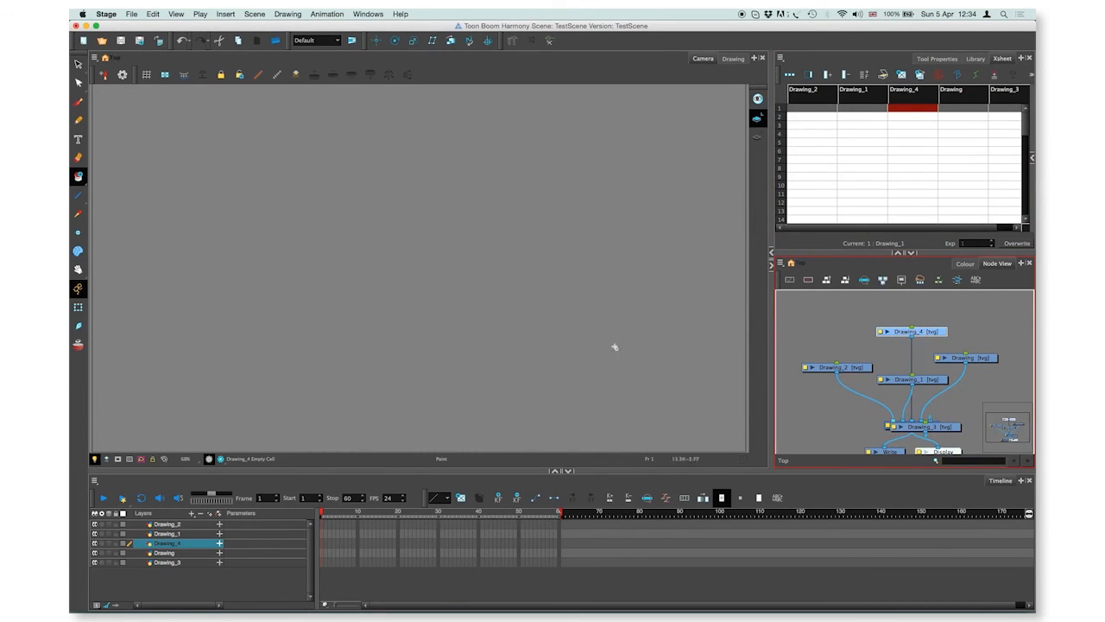
pyautogui.moveTo(556, 363)
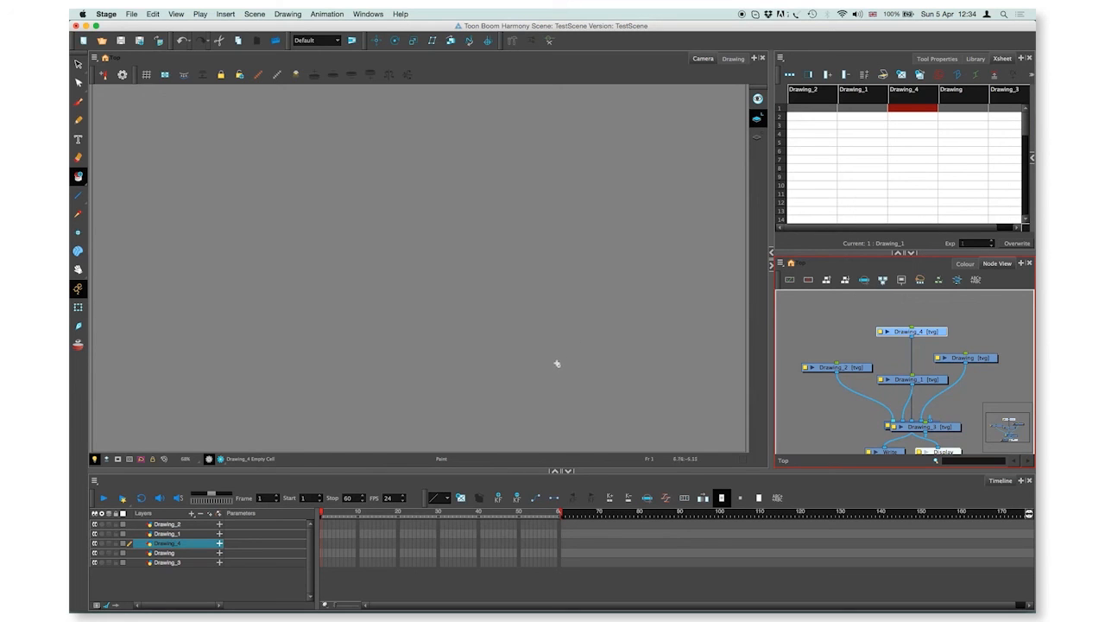